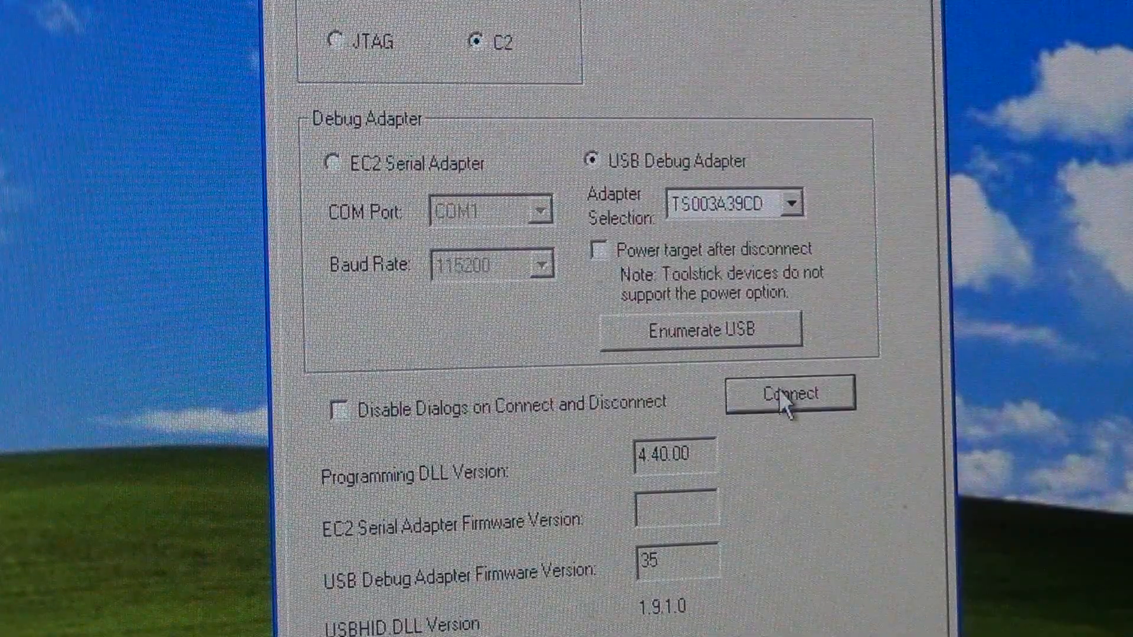
Connect to the C2 microcontroller through the USB Debug Adapter.
left_click(788, 394)
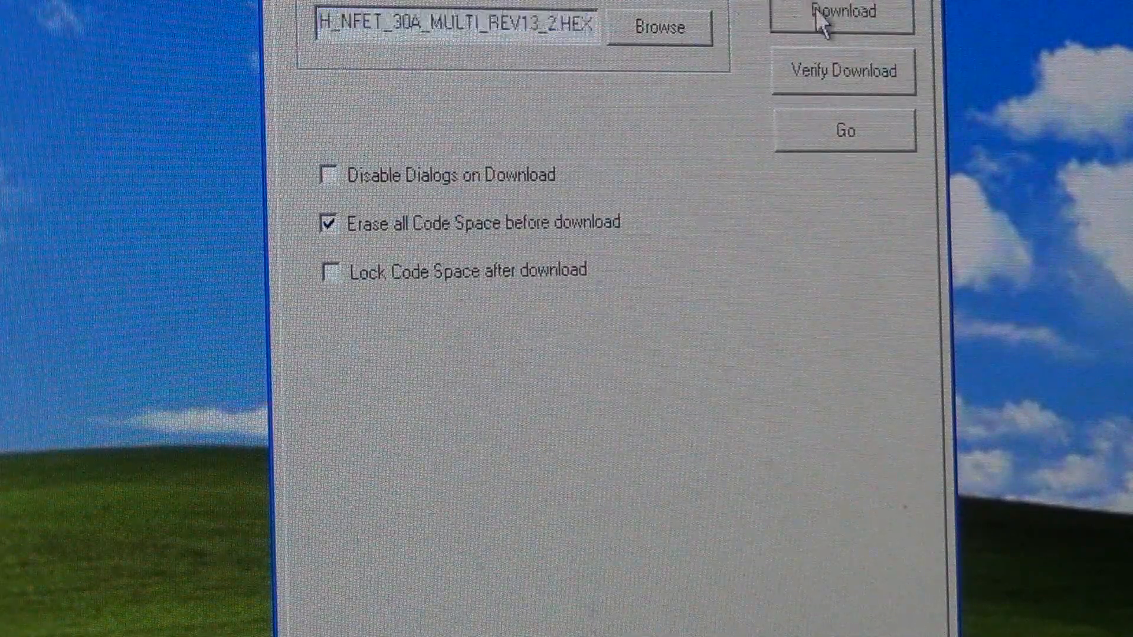
Download the NFET 30A multi rev13.2 HEX to the chip, verify it, and acknowledge 'Verification passed'.
left_click(842, 10)
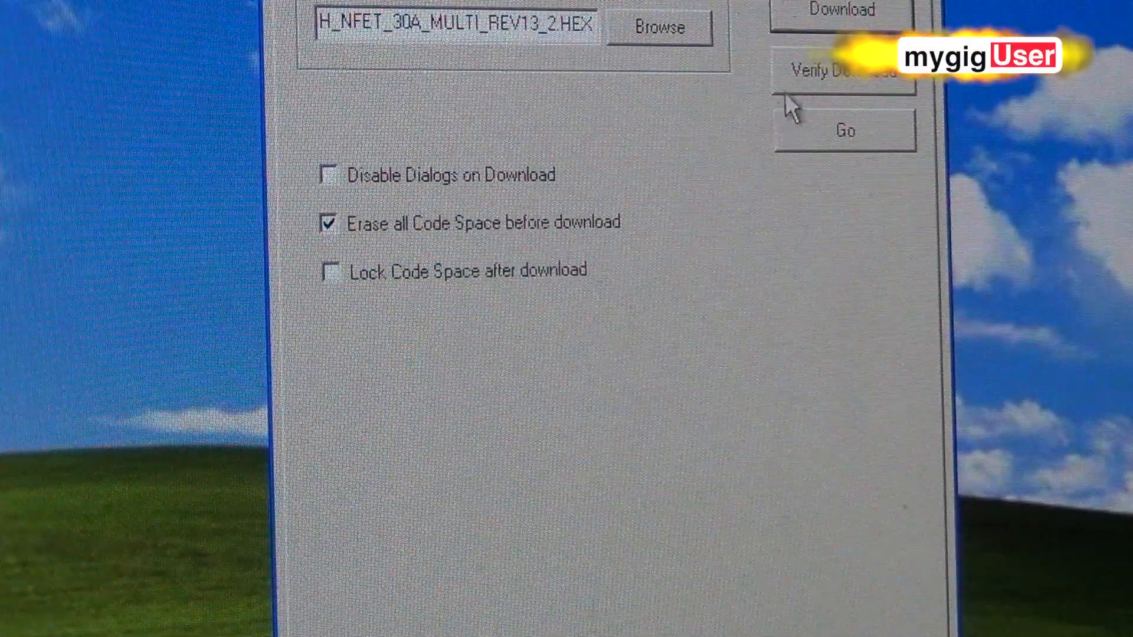
left_click(841, 71)
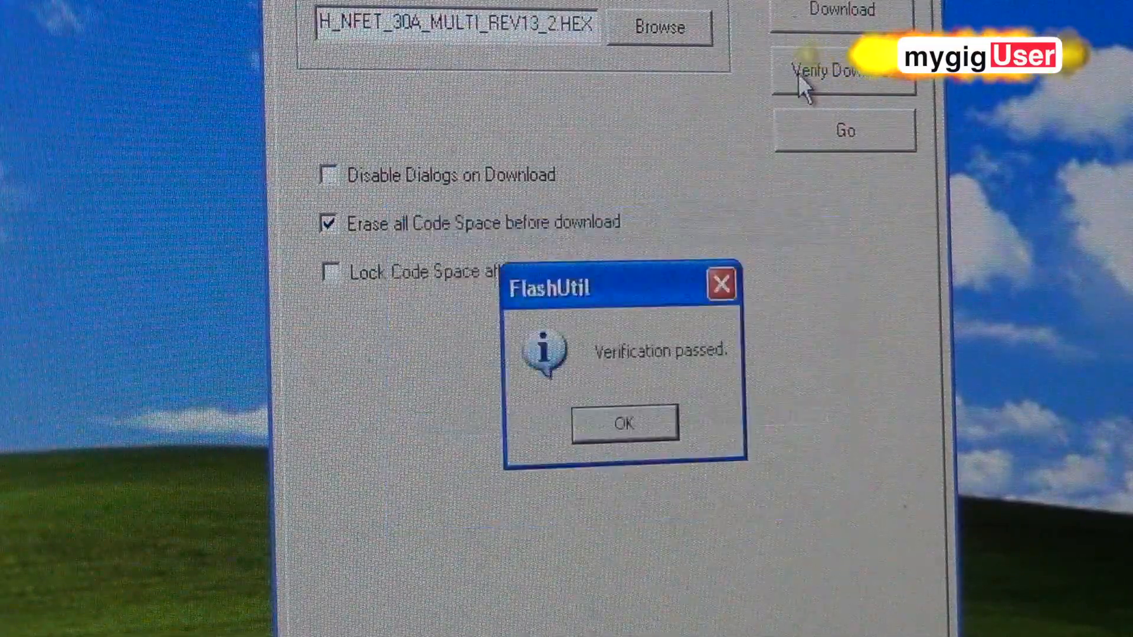
left_click(623, 422)
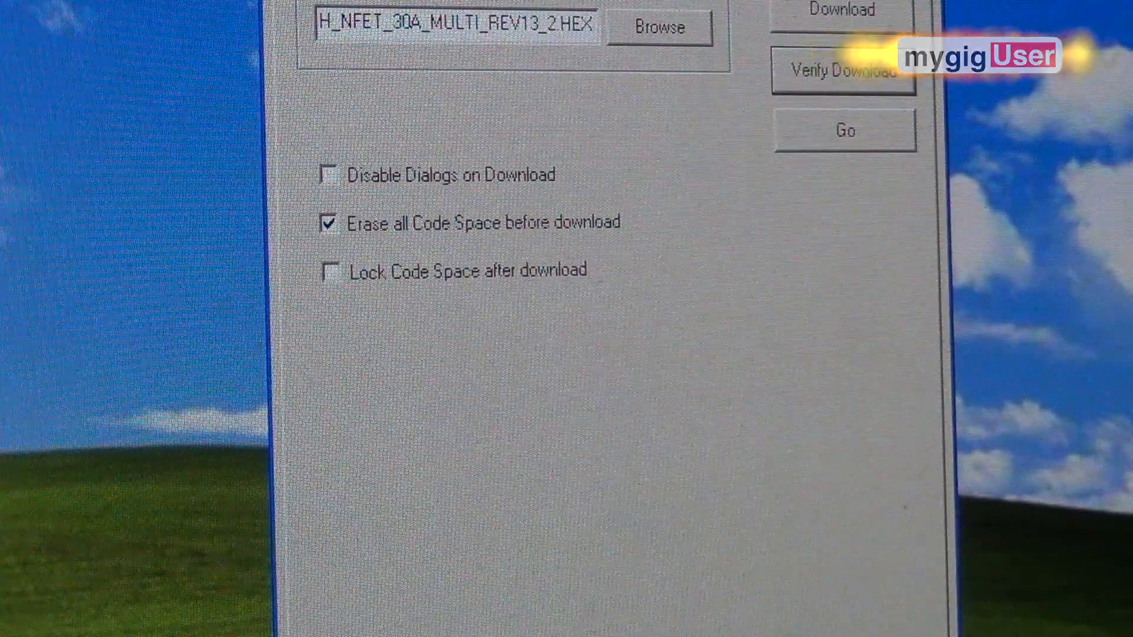